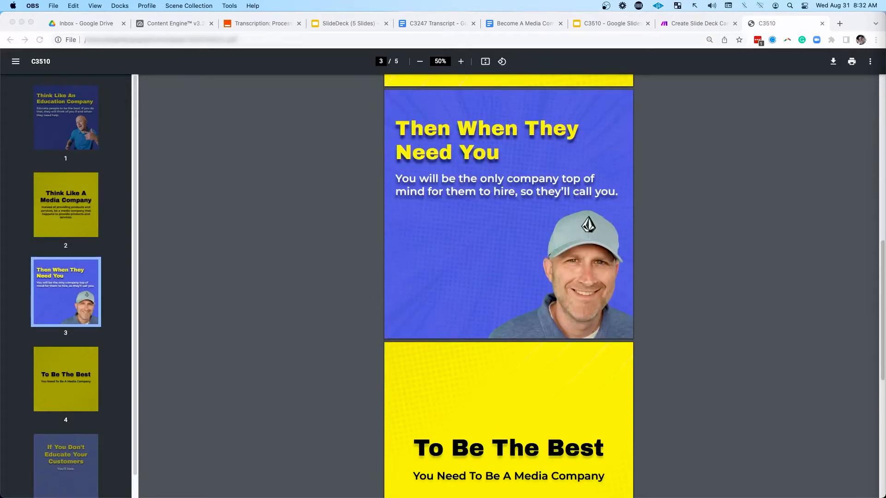
# Show the Drive Inbox folder where Become A Media Company.mp4 is uploading.
pyautogui.click(85, 23)
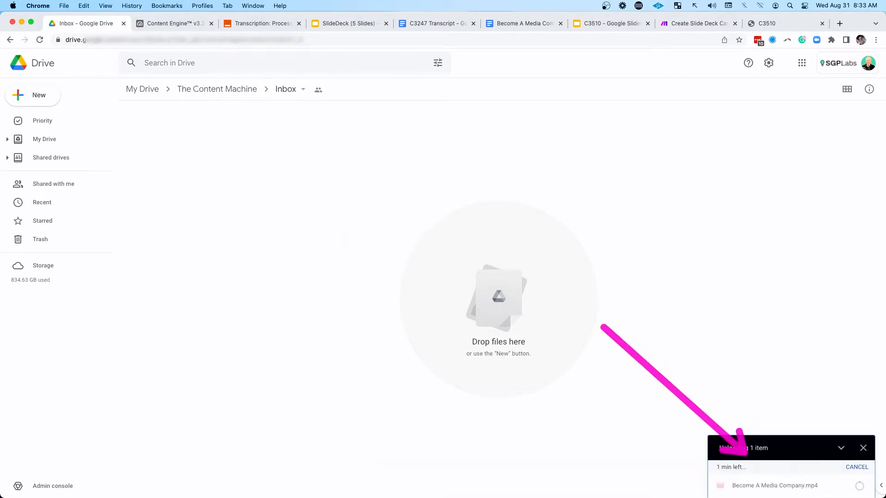
# Assign the Vert Video content framework to the Become A Media Company record.
pyautogui.click(172, 23)
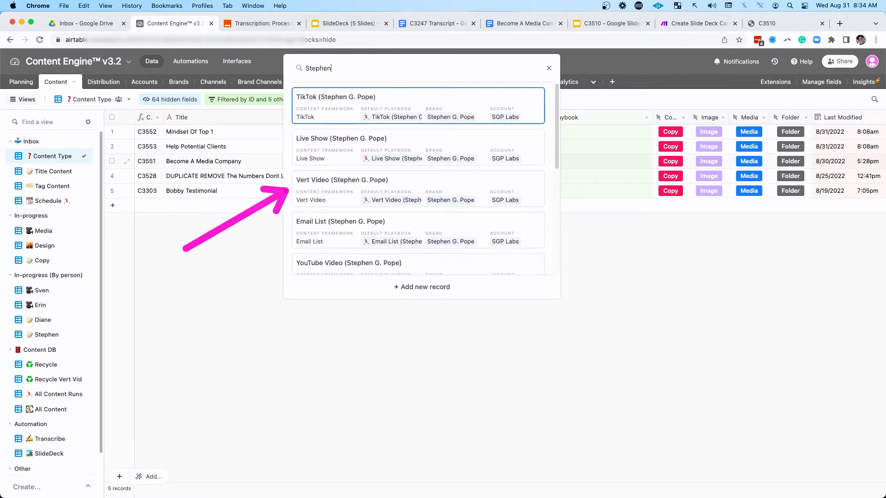
pyautogui.click(342, 189)
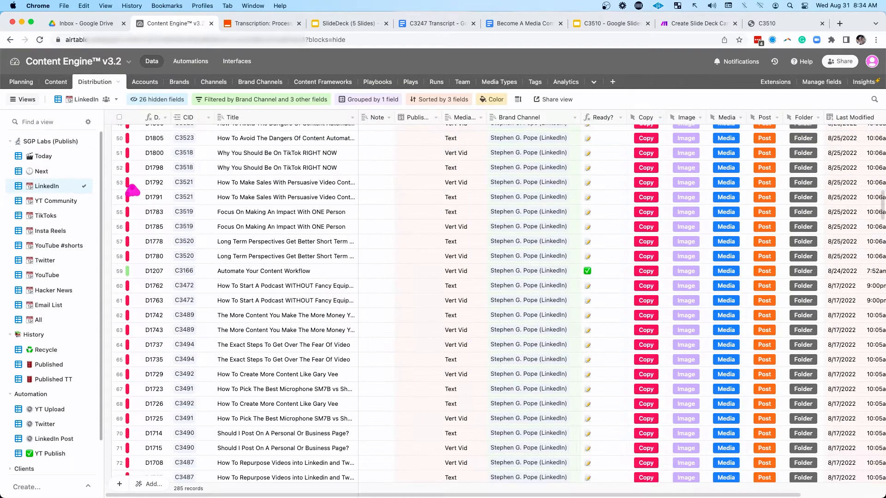
pyautogui.moveTo(187, 164)
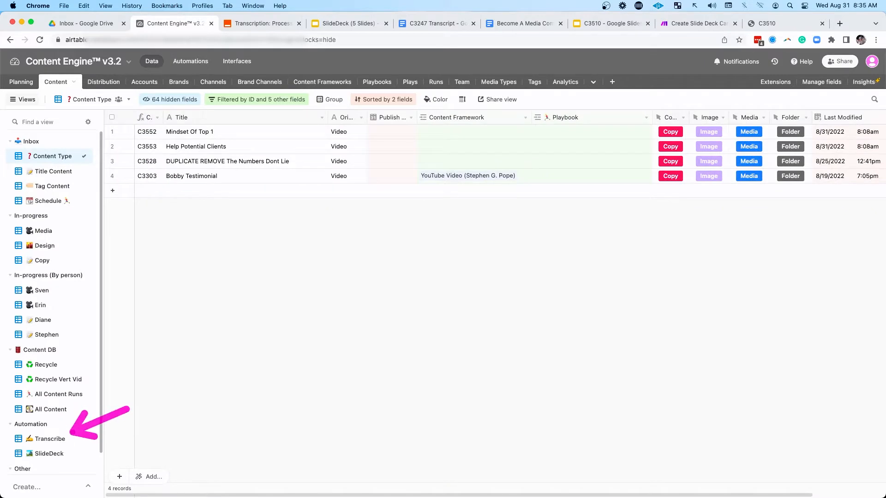
# Review the Transcription: Process Video zap, then return to the Drive Inbox upload.
pyautogui.click(261, 23)
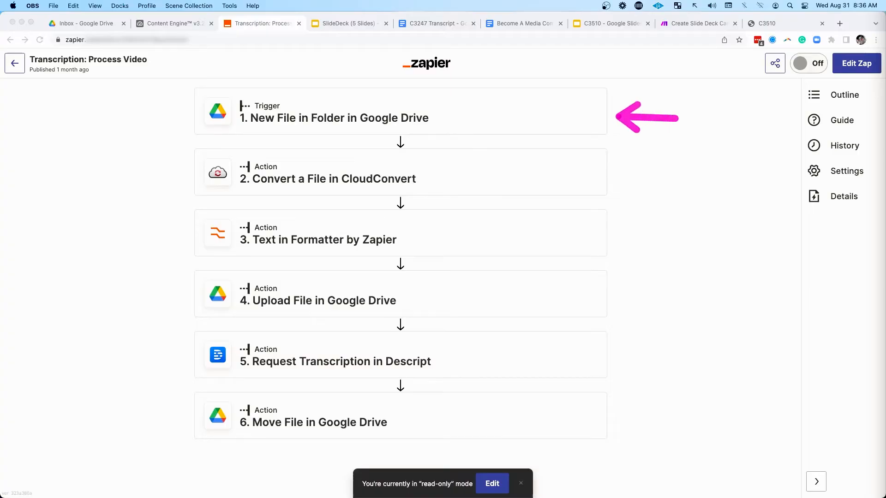
pyautogui.click(85, 23)
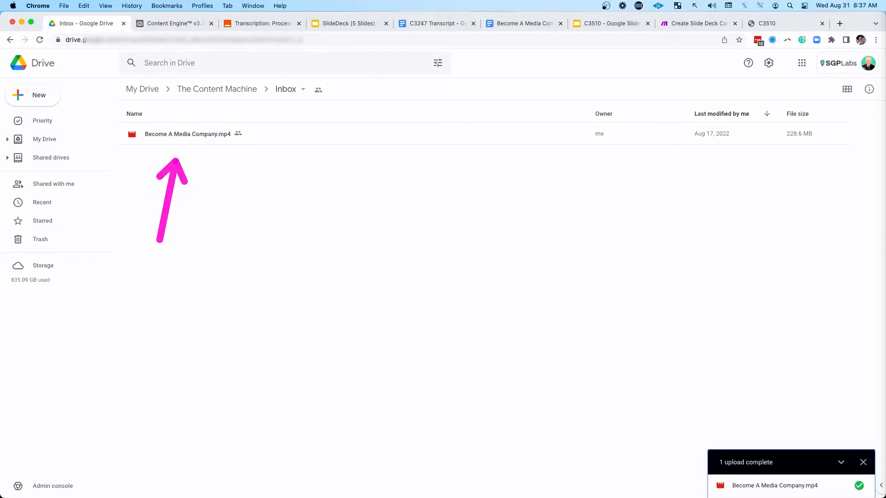
# Return to the Content Engine base after the .mp4 upload completes.
pyautogui.click(172, 23)
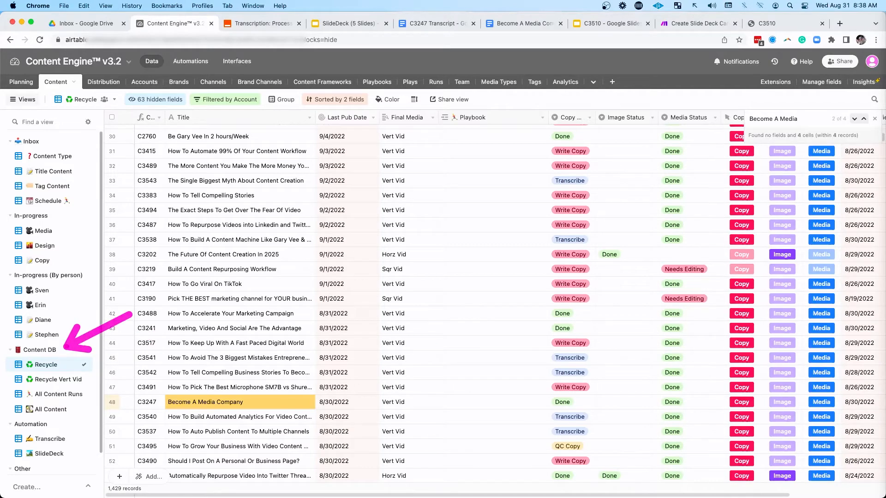
# View the five-slide deck template, then assign the LinkedIn Slide Deck playbook to Become A Media Company.
pyautogui.scroll(-3)
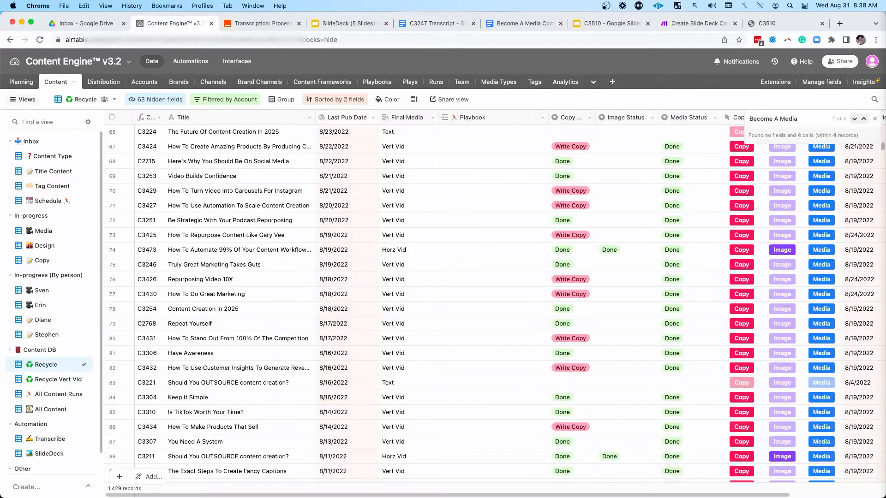
pyautogui.scroll(3)
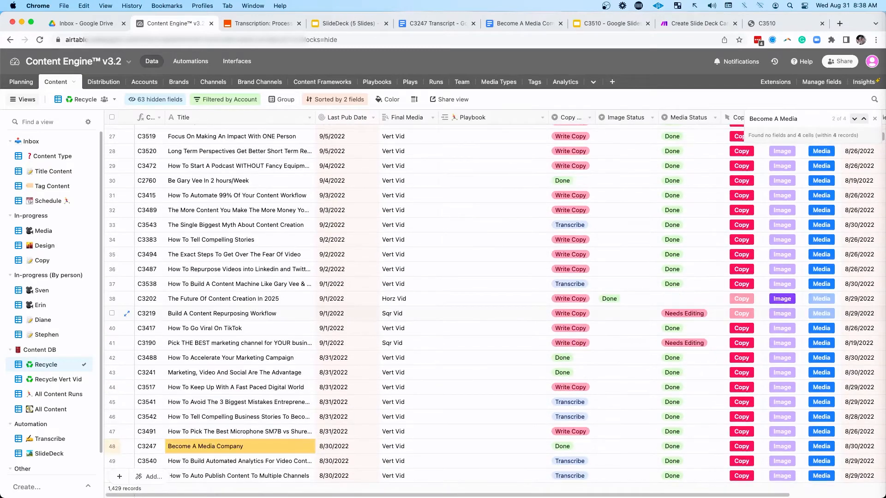
pyautogui.scroll(-3)
pyautogui.write('Slide')
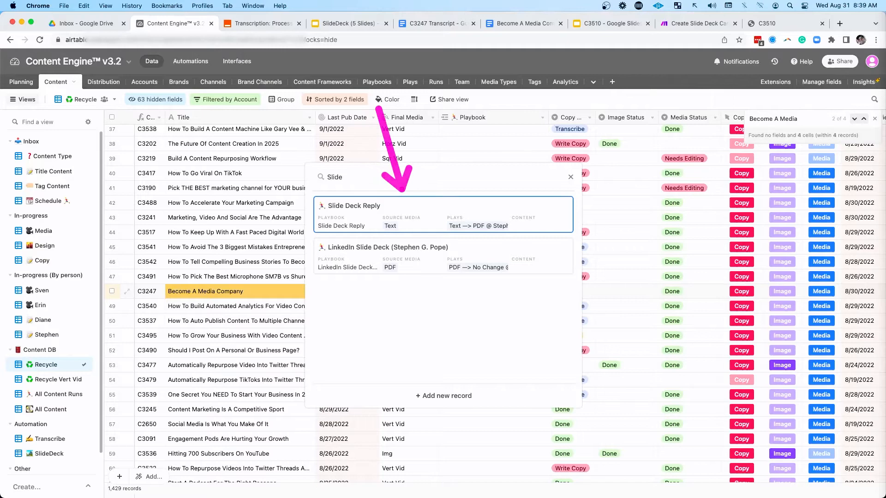
pyautogui.click(347, 23)
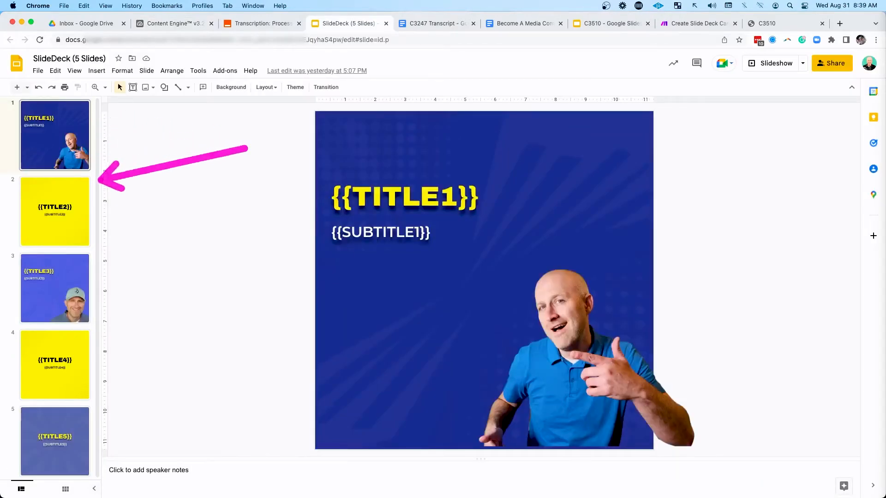
pyautogui.click(172, 23)
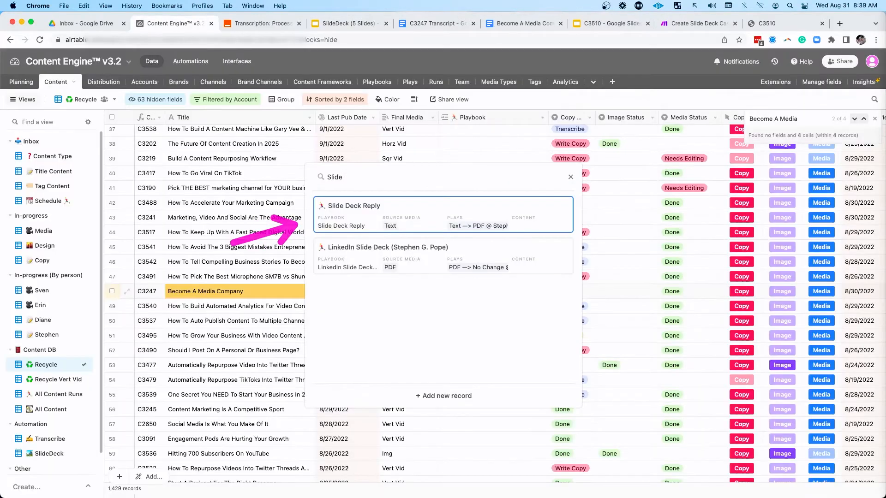
pyautogui.click(44, 245)
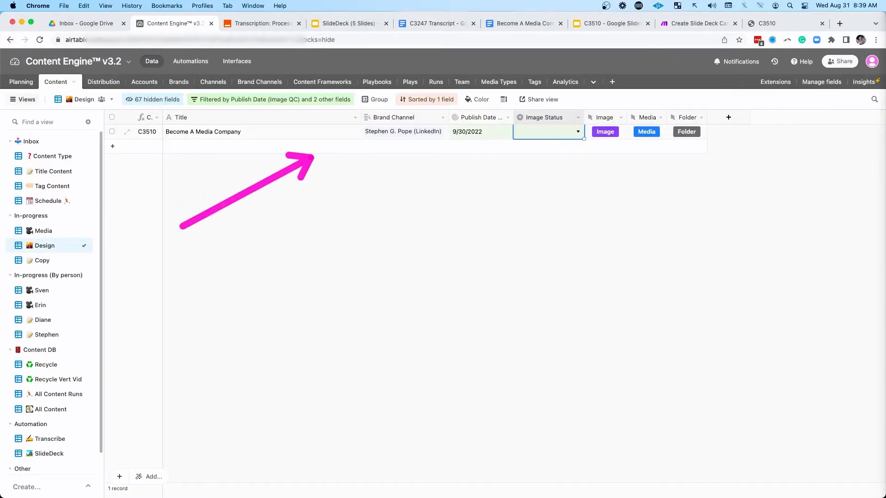
# Review the C3247 transcript and the slide-copy doc, then return to the C3510 design task.
pyautogui.click(434, 23)
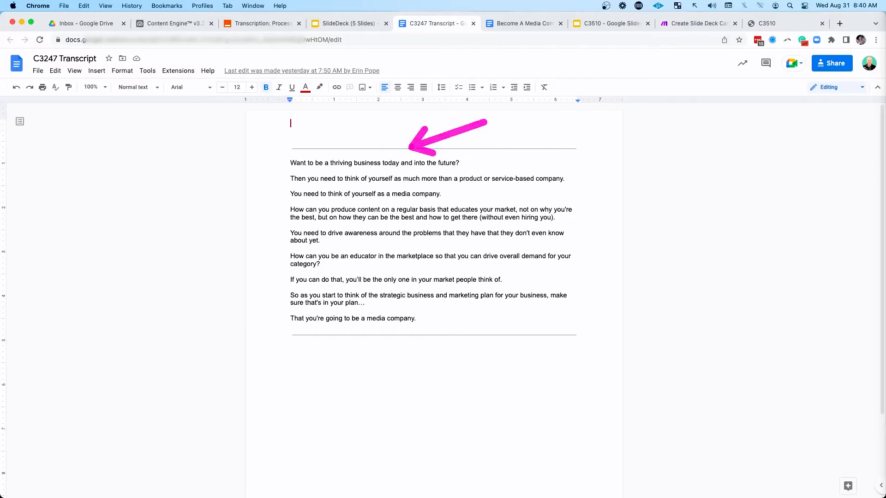
pyautogui.click(519, 23)
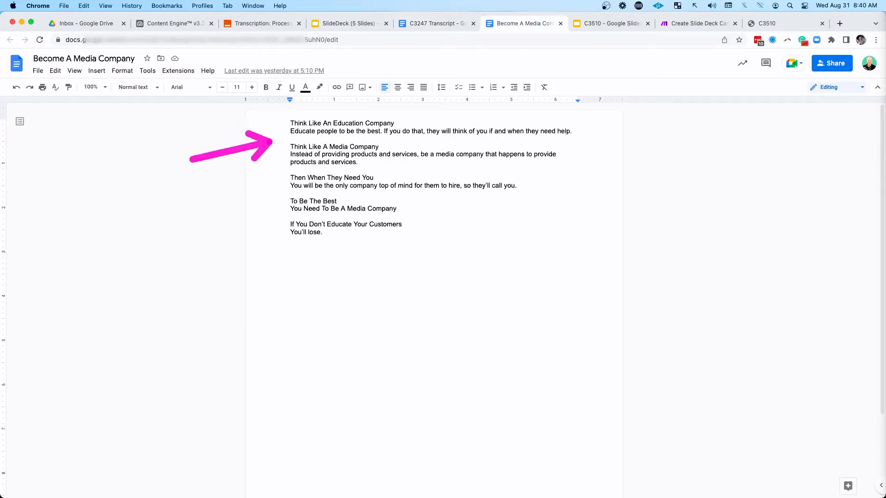
pyautogui.click(172, 23)
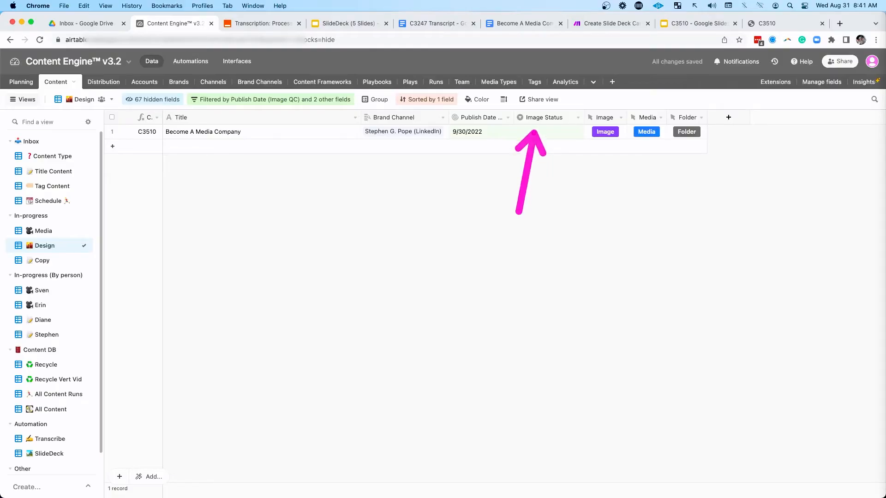
# Set C3510's Image Status to Needs An Image, then to QC Image.
pyautogui.click(545, 132)
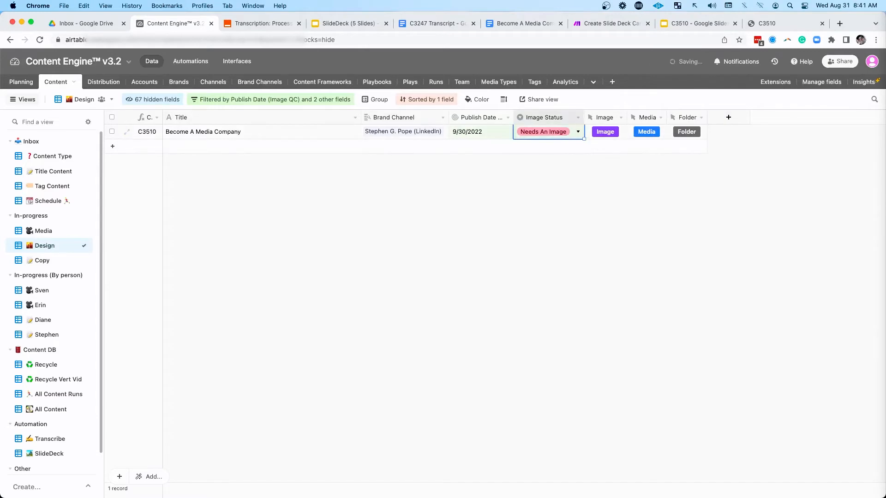
pyautogui.scroll(-3)
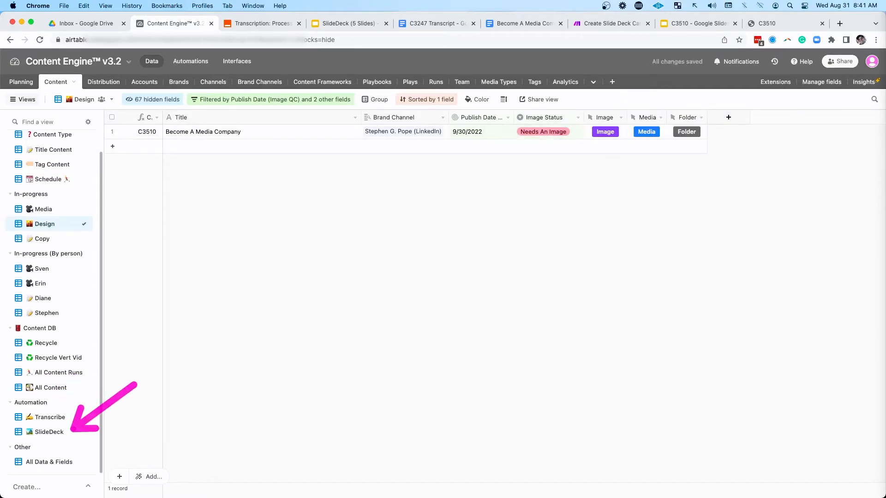
pyautogui.click(543, 132)
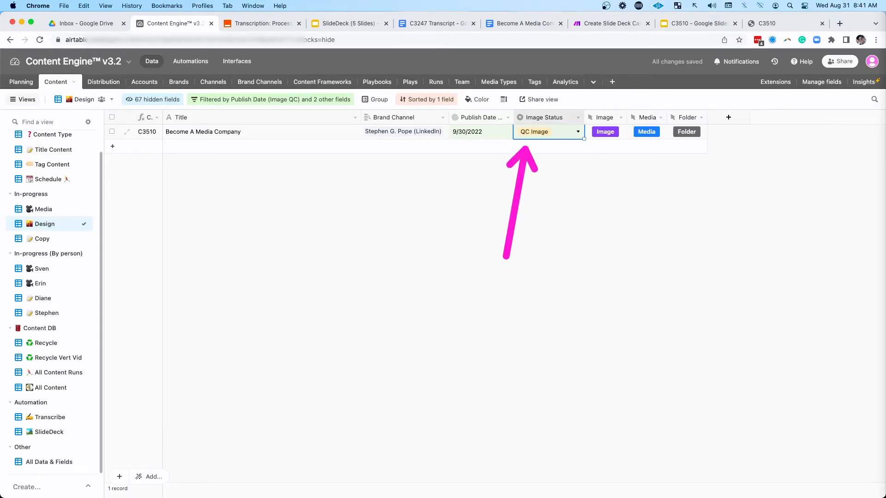
# Review the SlideDeck template and the generated C3510 deck, ending on Make's homepage.
pyautogui.click(348, 23)
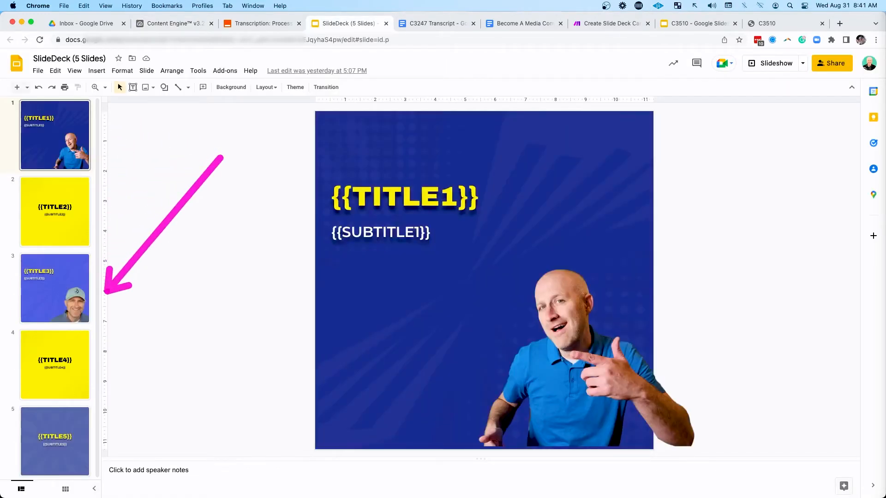
pyautogui.click(520, 23)
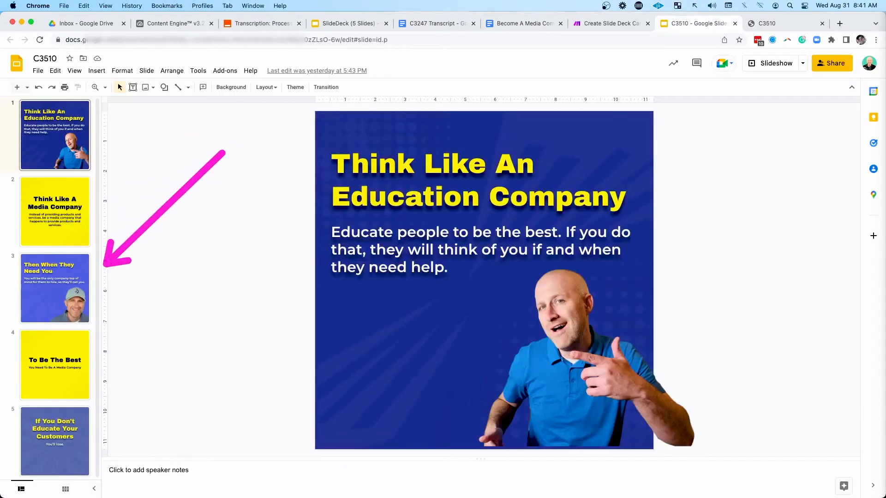
pyautogui.click(610, 23)
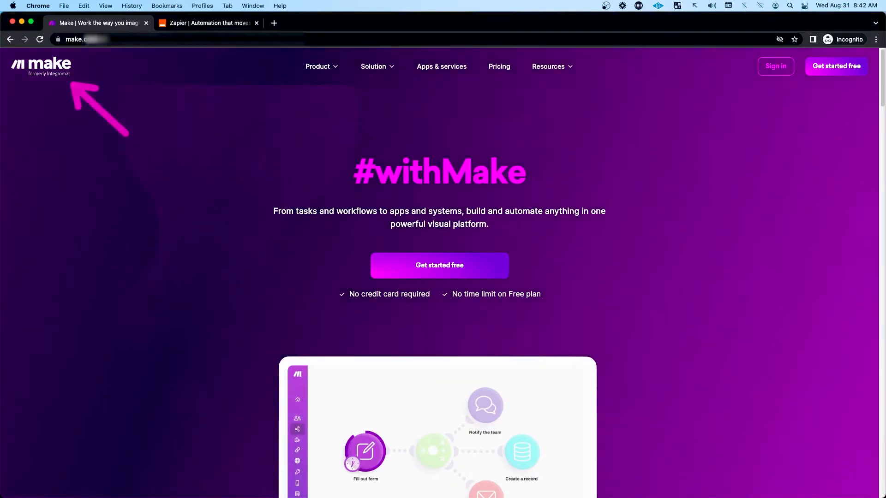
# View the Zapier homepage after Make's, then return to the C3510 design task.
pyautogui.click(208, 22)
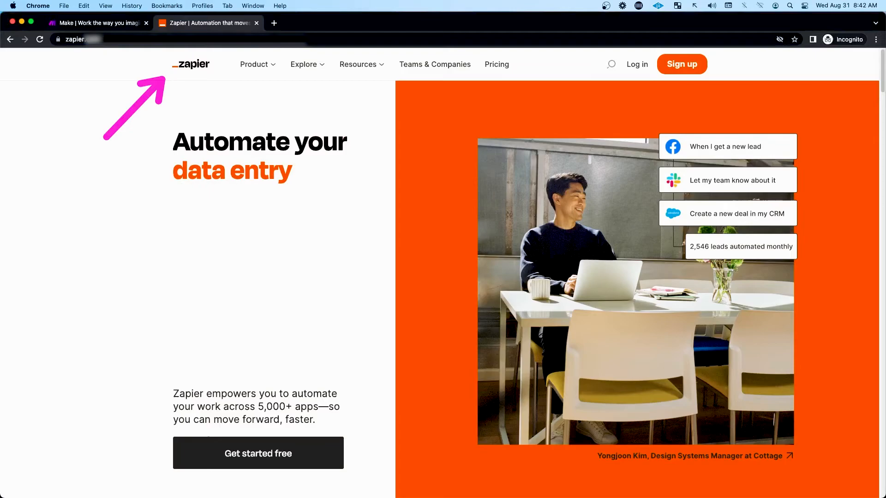
pyautogui.click(553, 23)
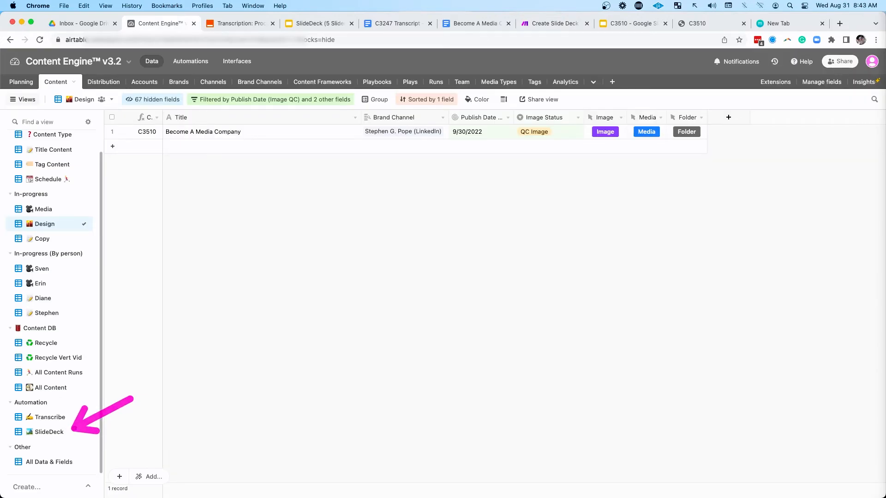
# Show the Create Slide Deck Carousel from Google Doc scenario, then the filled C3510 deck.
pyautogui.click(551, 23)
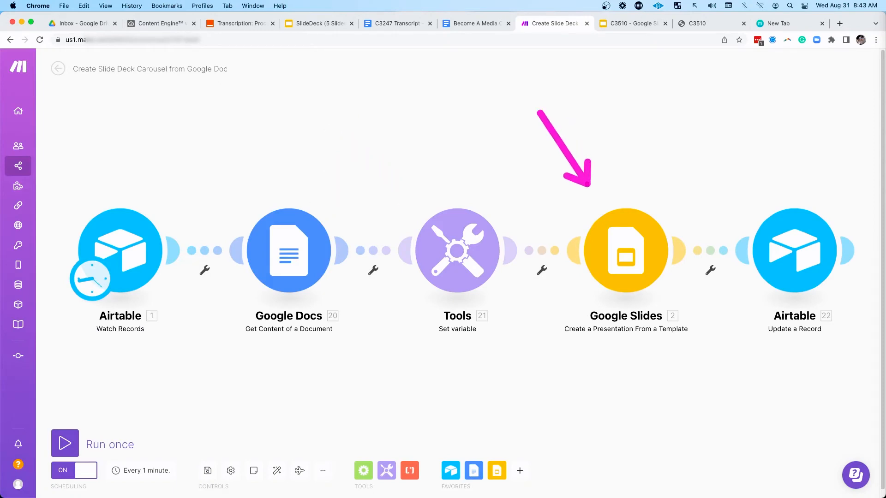
pyautogui.click(632, 24)
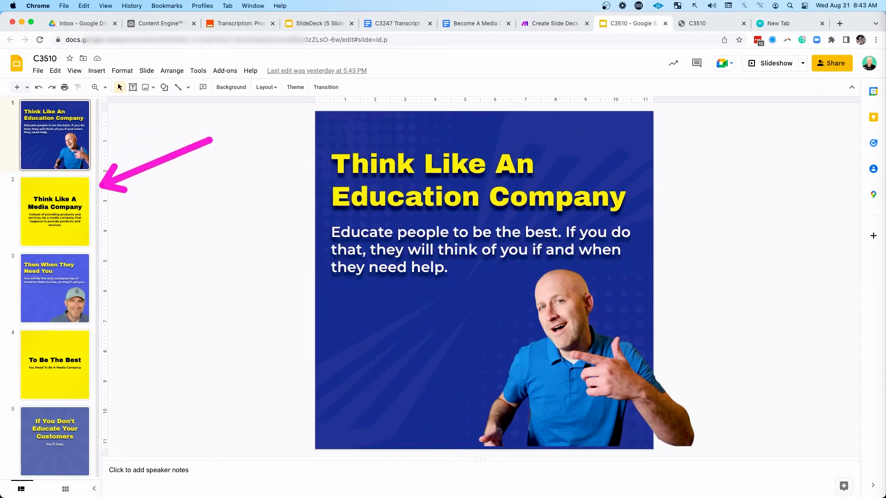
# Adjust slide 1's subtitle, view the C3510 PDF, and check it in the LinkedIn distribution view.
pyautogui.click(316, 23)
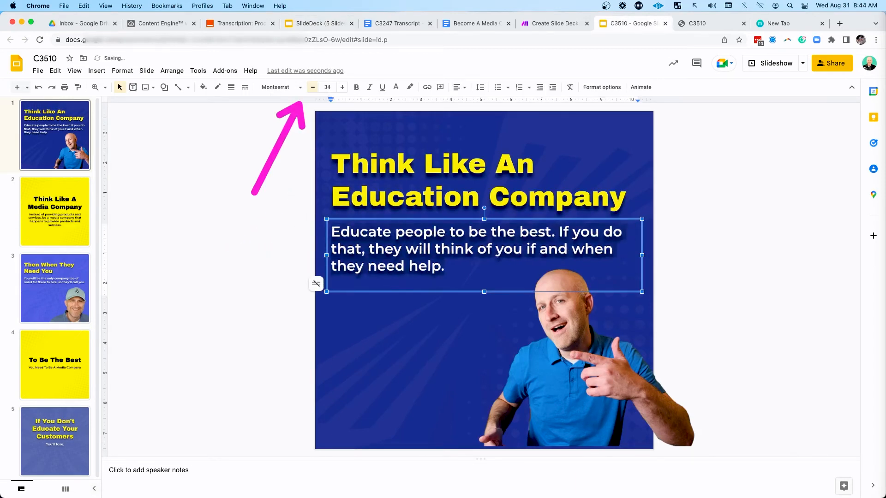
pyautogui.click(312, 87)
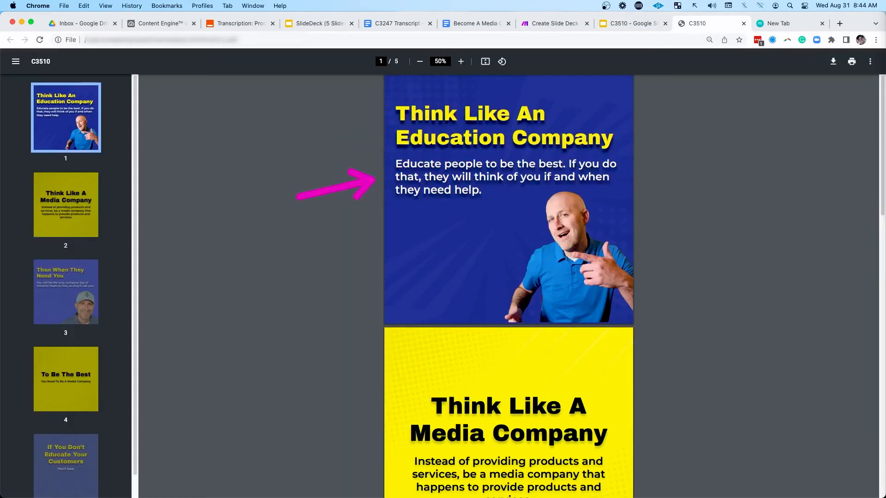
pyautogui.click(161, 23)
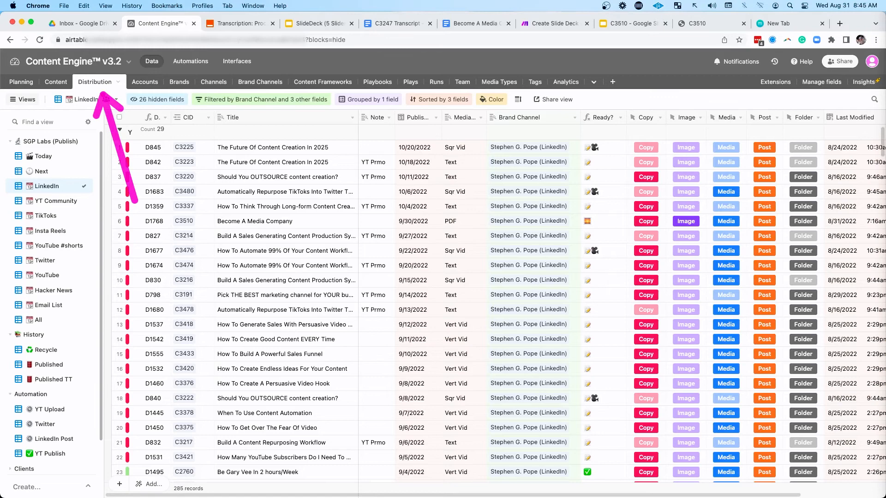